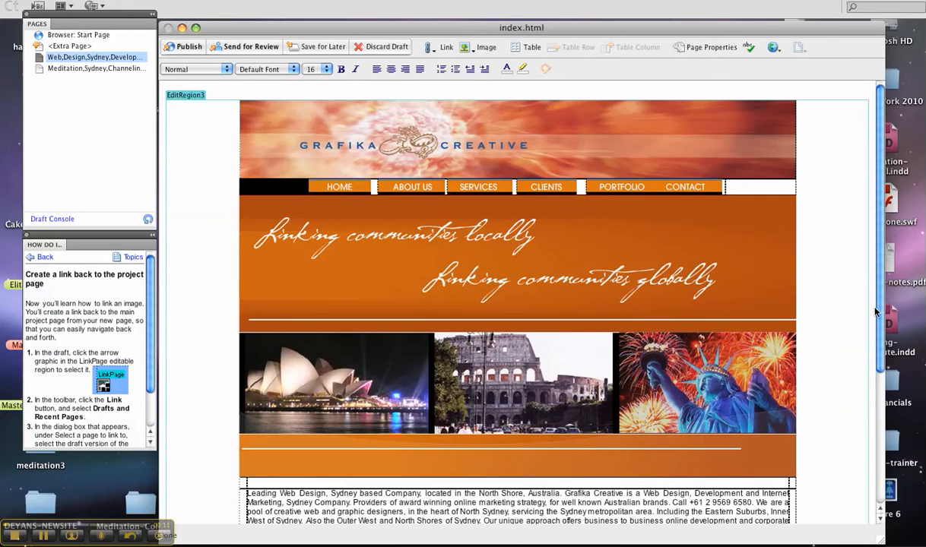
Step: Choose the Extra Page draft from the Pages panel after scrolling the index page
{"action": "scroll", "scroll_direction": "down", "scroll_amount": 3}
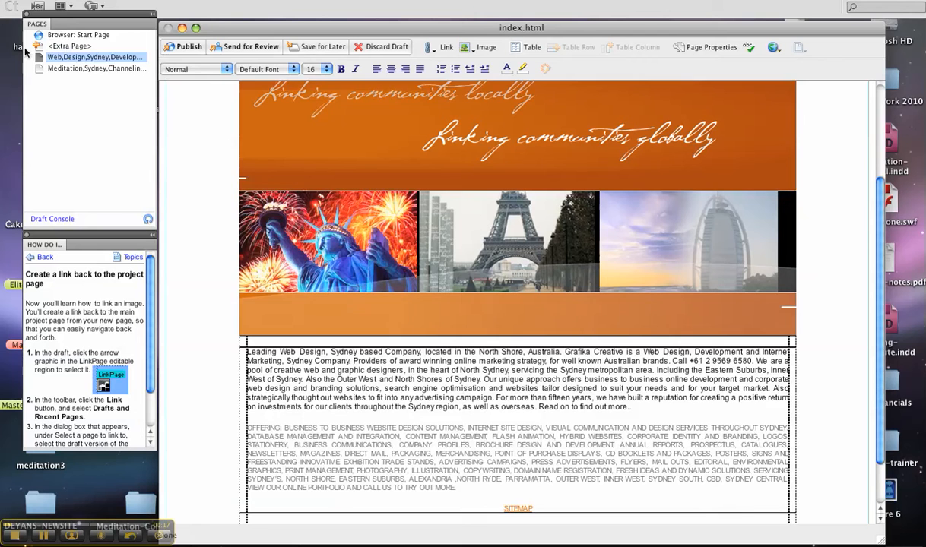
{"action": "left_click", "coordinate": [70, 46]}
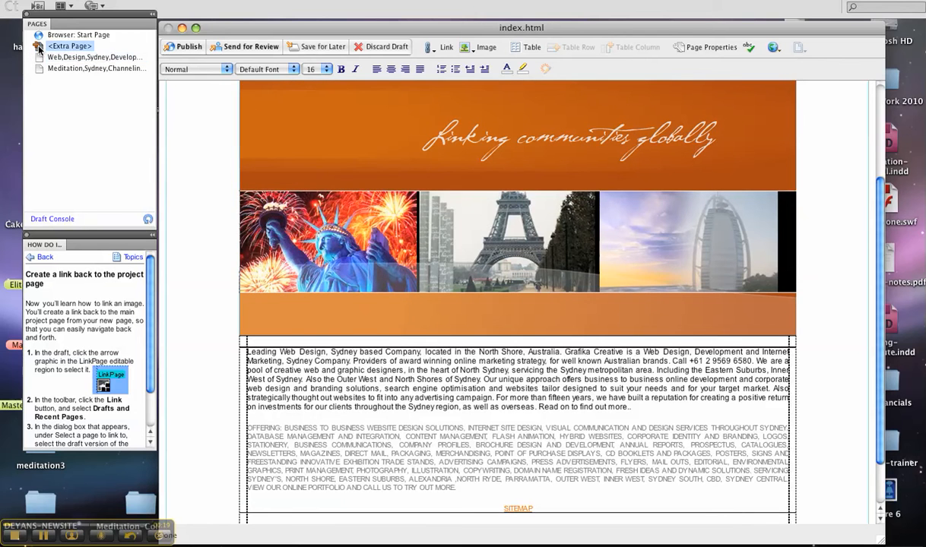
Step: Add an e-mail address line in the footer cell below the contact paragraph of the Extra Page draft
{"action": "left_click", "coordinate": [68, 46]}
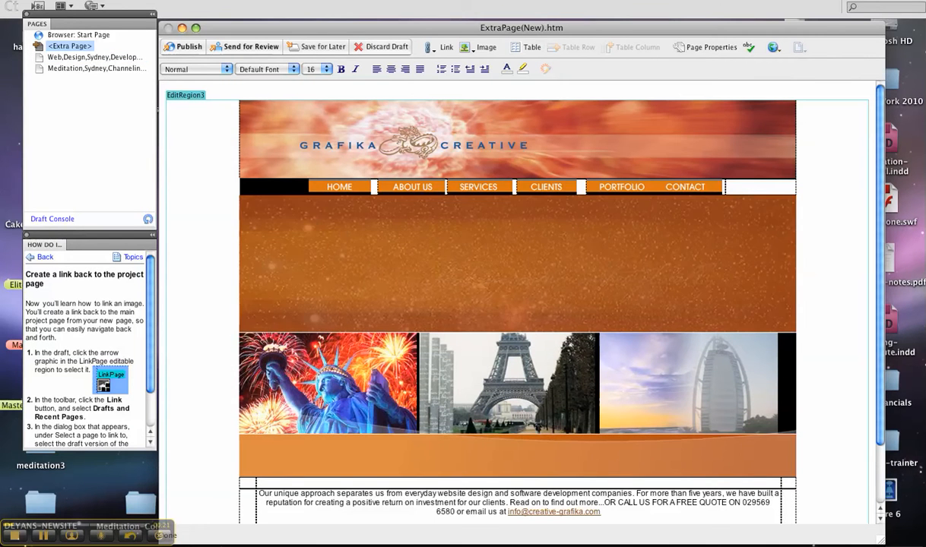
{"action": "scroll", "scroll_direction": "down", "scroll_amount": 3}
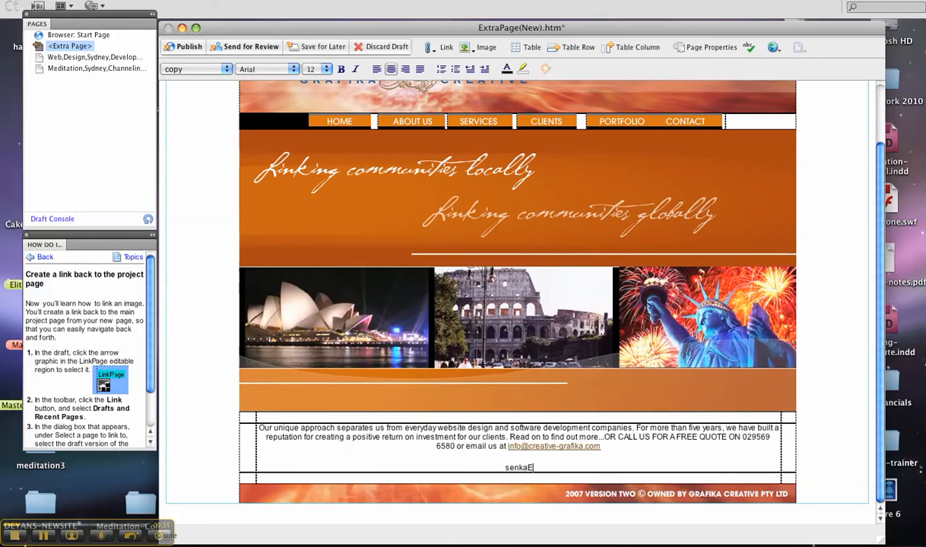
{"action": "type", "text": "@m"}
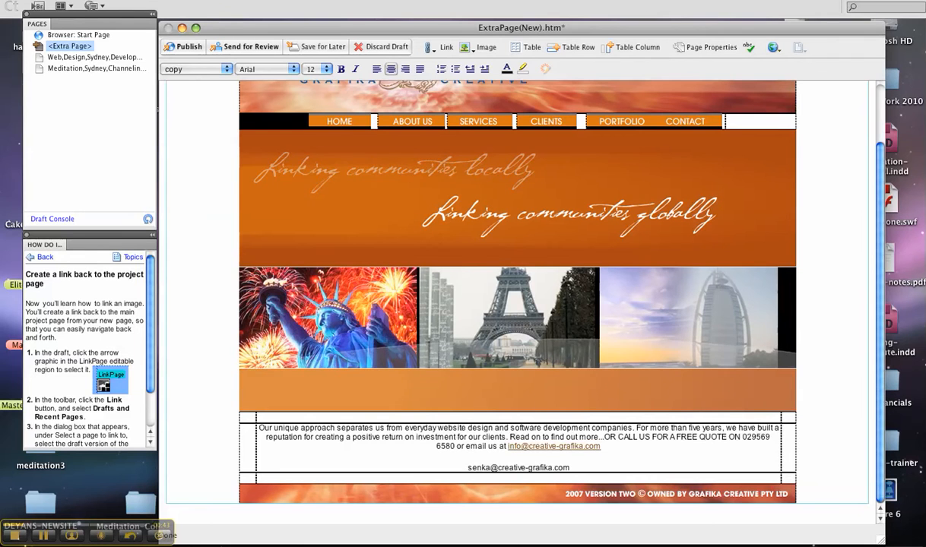
Step: Make the footer e-mail text an E-mail Address link to the Grafika contact address
{"action": "left_click", "coordinate": [447, 45]}
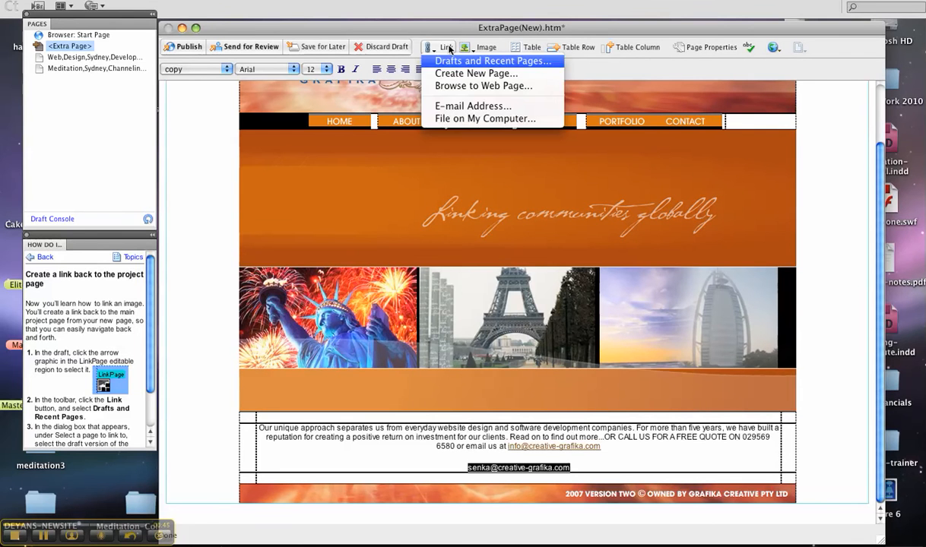
{"action": "left_click", "coordinate": [473, 106]}
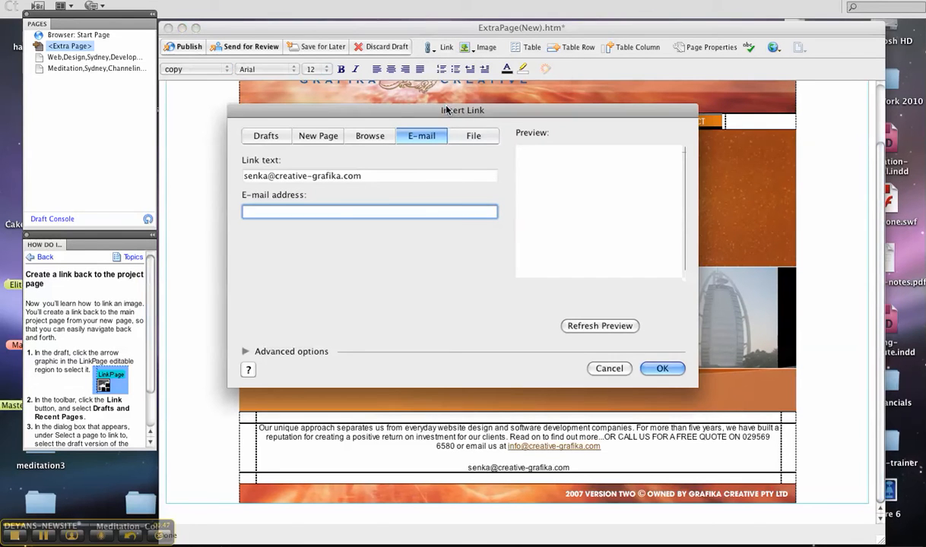
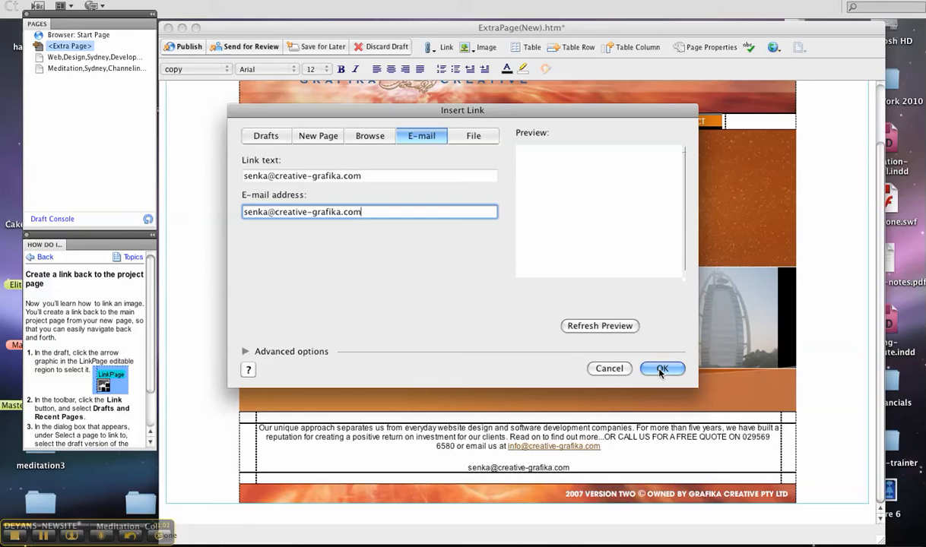
{"action": "left_click", "coordinate": [660, 369]}
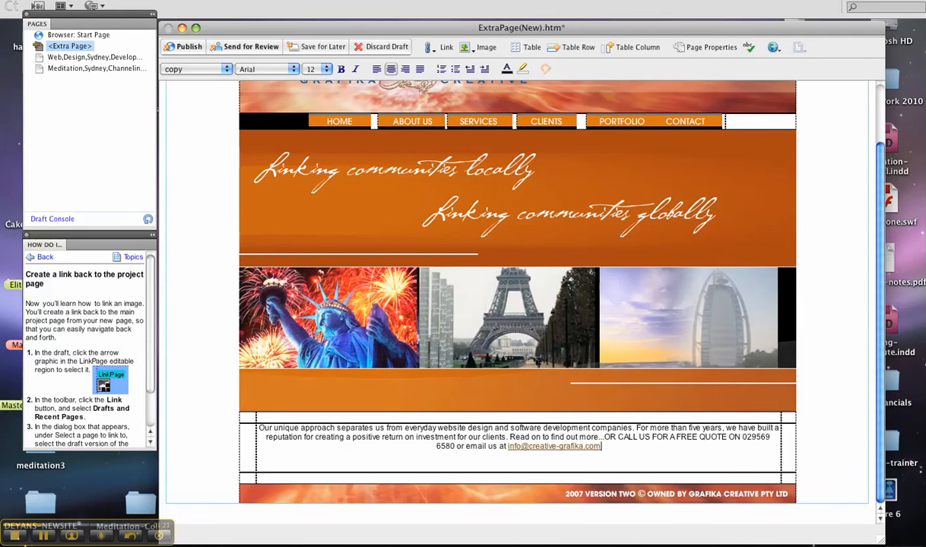
{"action": "type", "text": "ww"}
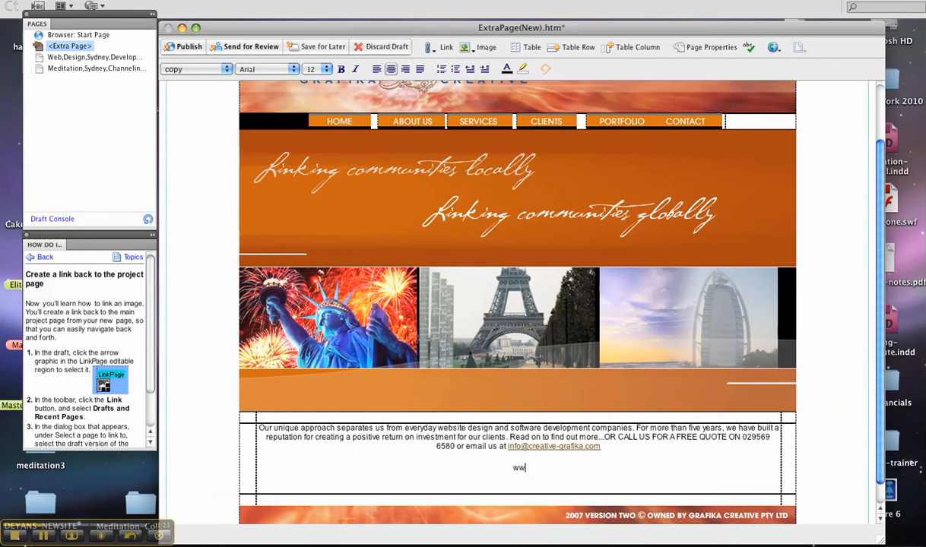
{"action": "type", "text": "www.medi"}
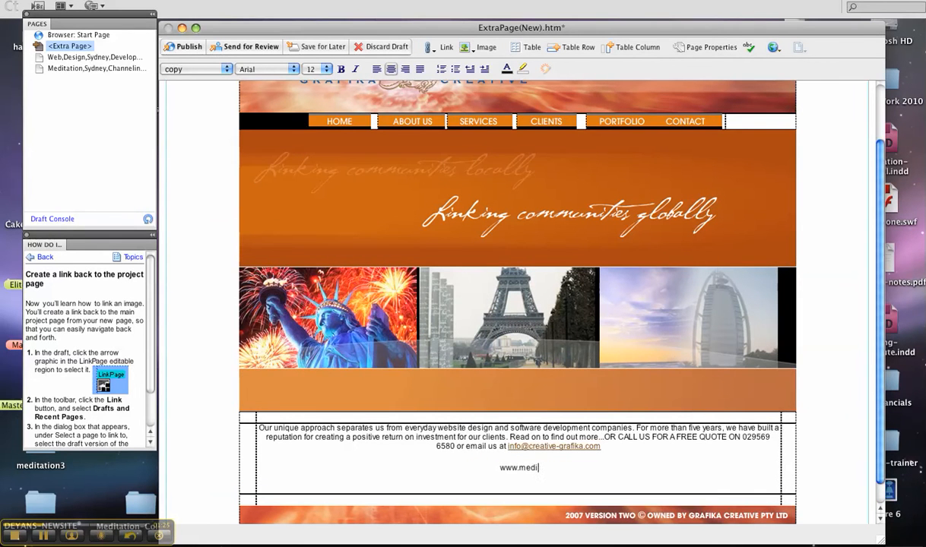
{"action": "type", "text": "tatio"}
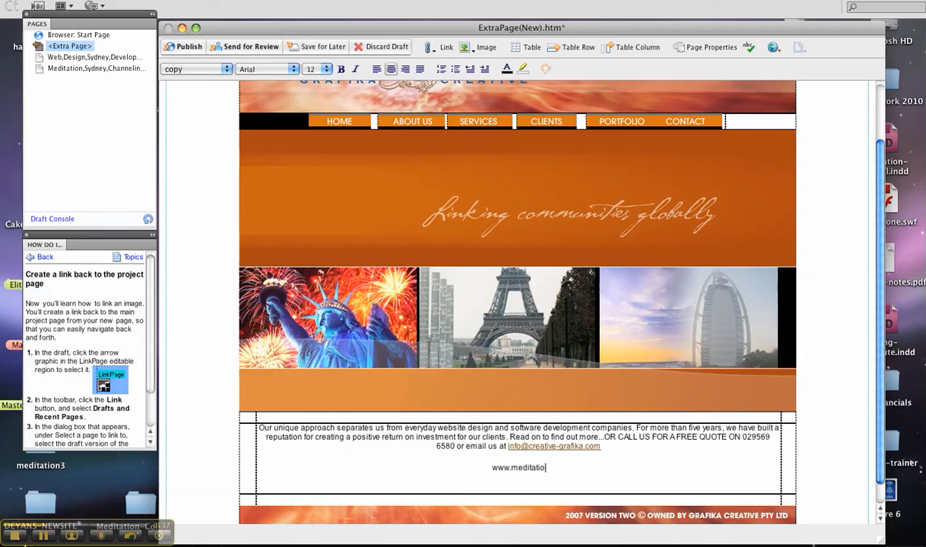
{"action": "type", "text": "nclasses"}
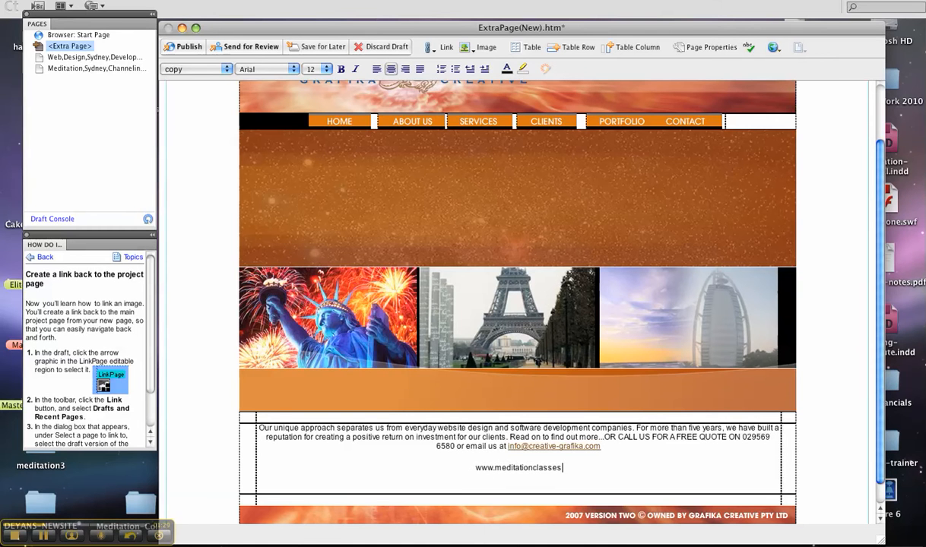
{"action": "type", "text": "sydney.com"}
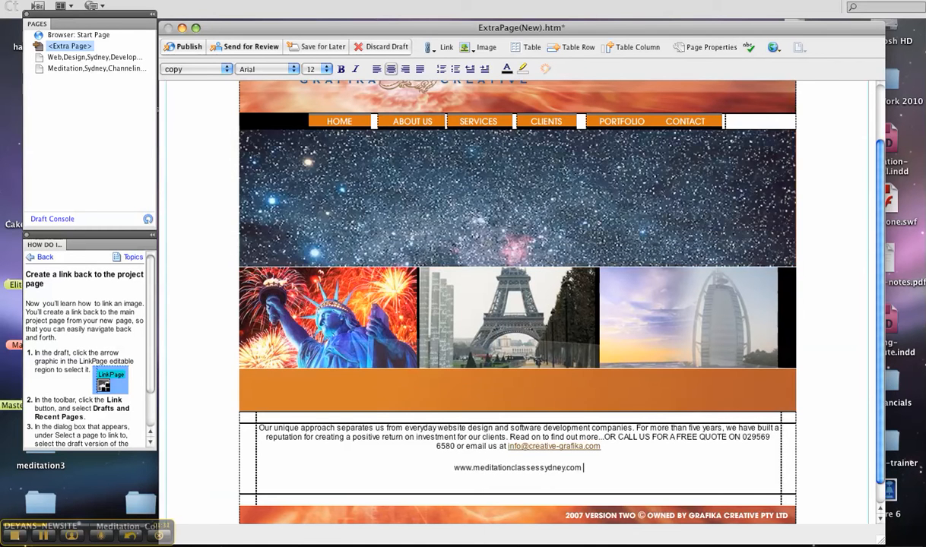
{"action": "triple_click", "coordinate": [518, 468]}
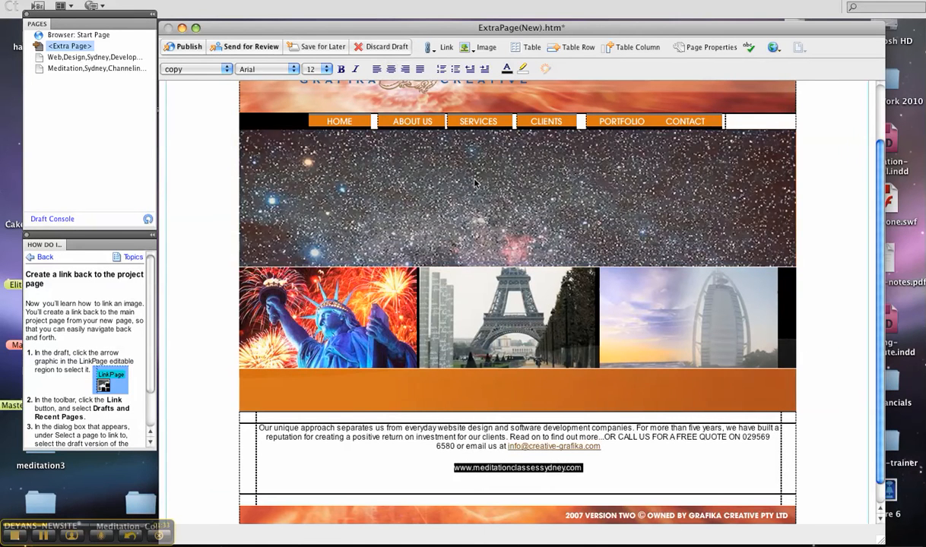
{"action": "left_click", "coordinate": [447, 46]}
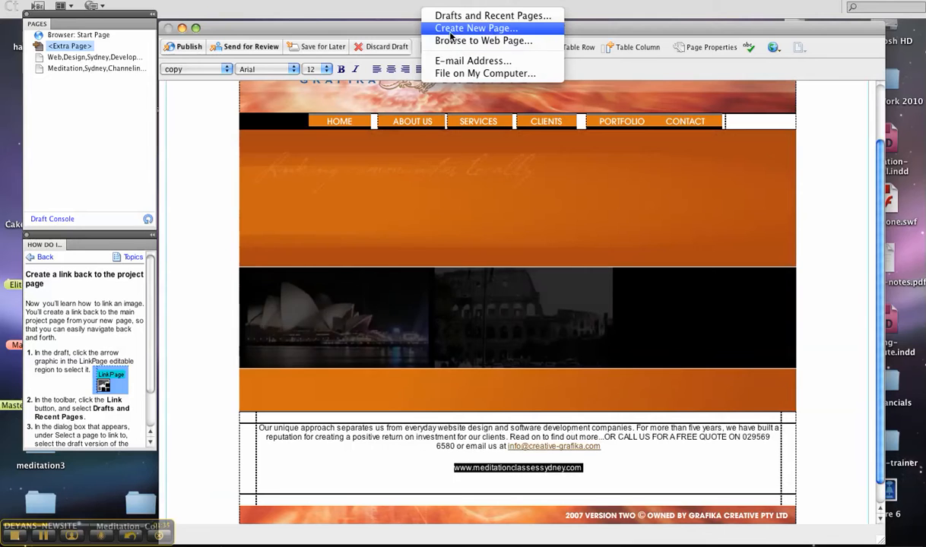
{"action": "mouse_move", "coordinate": [483, 39]}
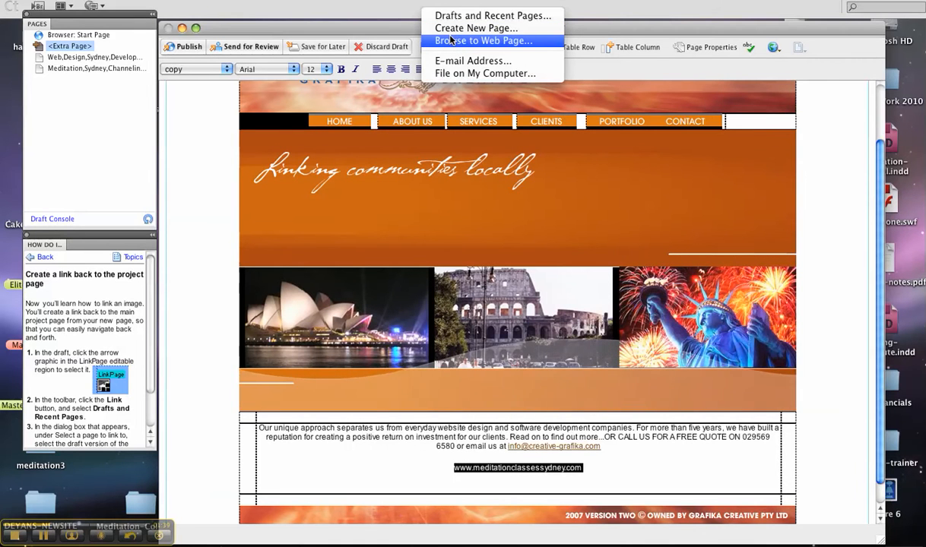
{"action": "left_click", "coordinate": [482, 40]}
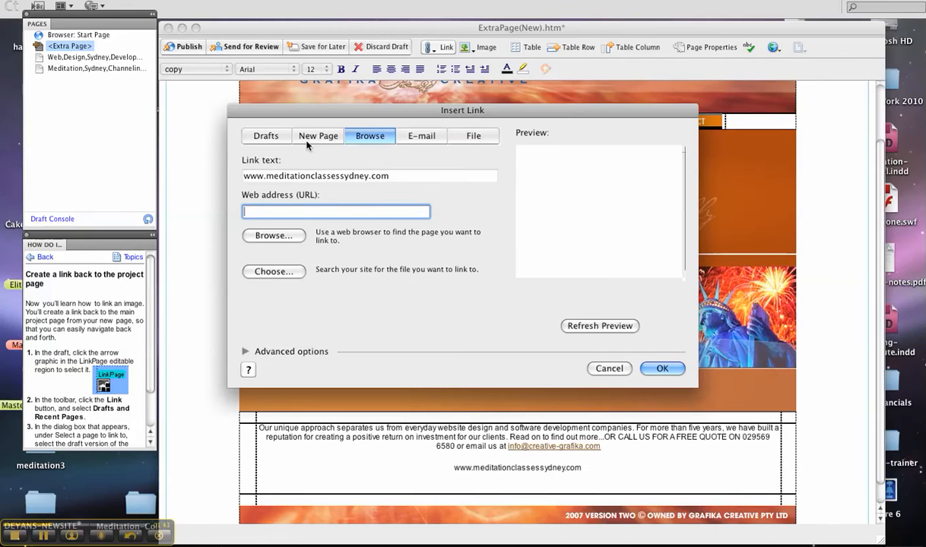
{"action": "mouse_move", "coordinate": [380, 179]}
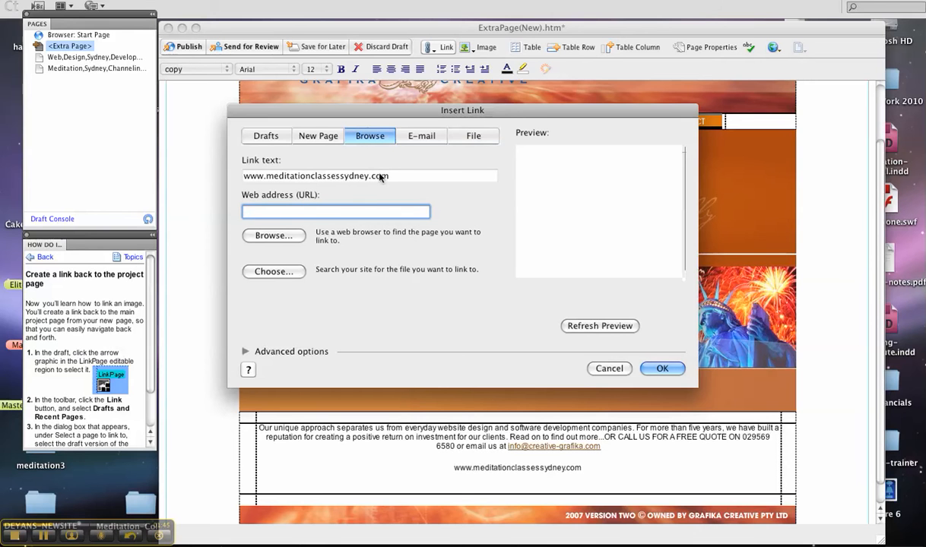
{"action": "type", "text": "h"}
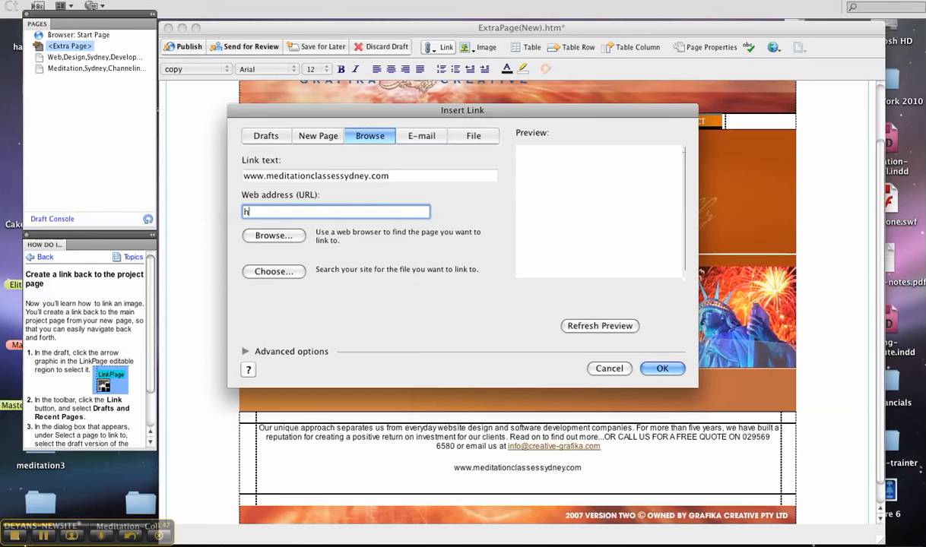
{"action": "type", "text": "http:"}
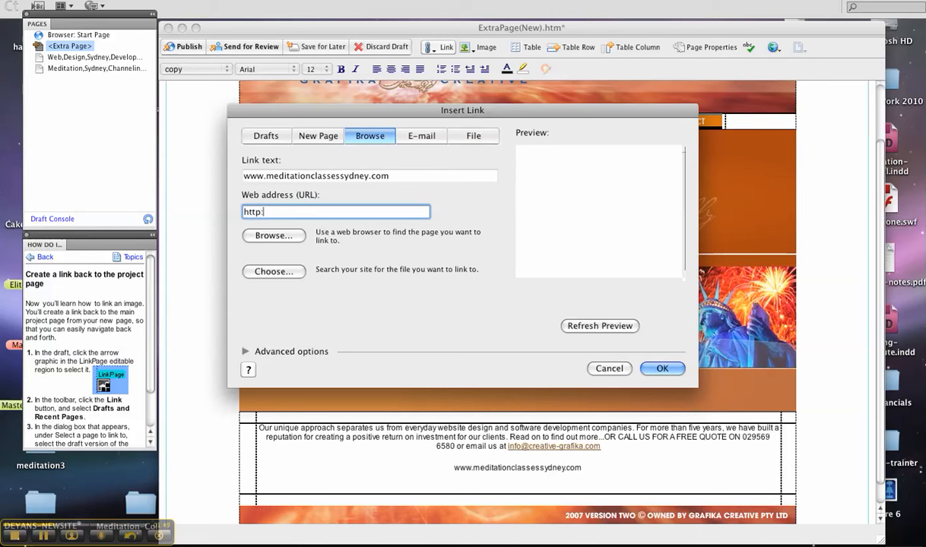
{"action": "type", "text": "//w"}
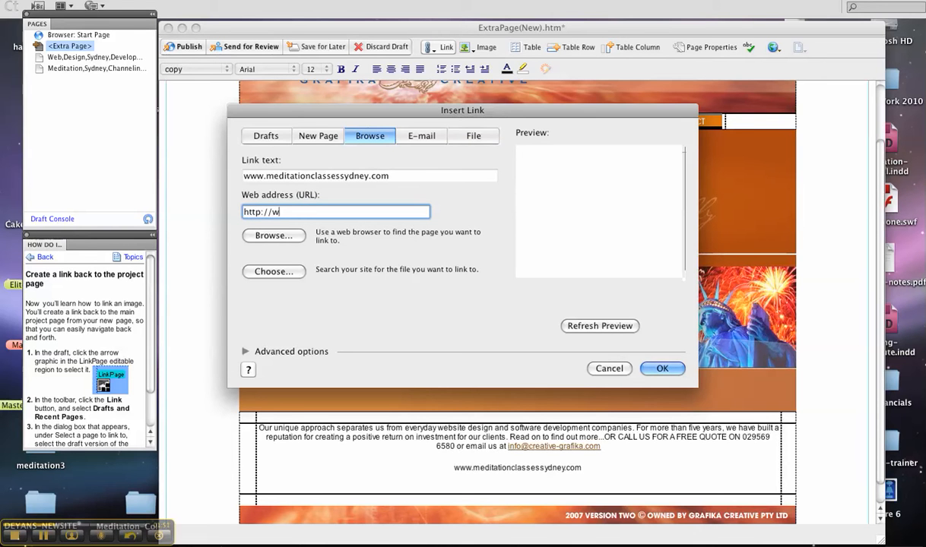
{"action": "type", "text": "ww.media"}
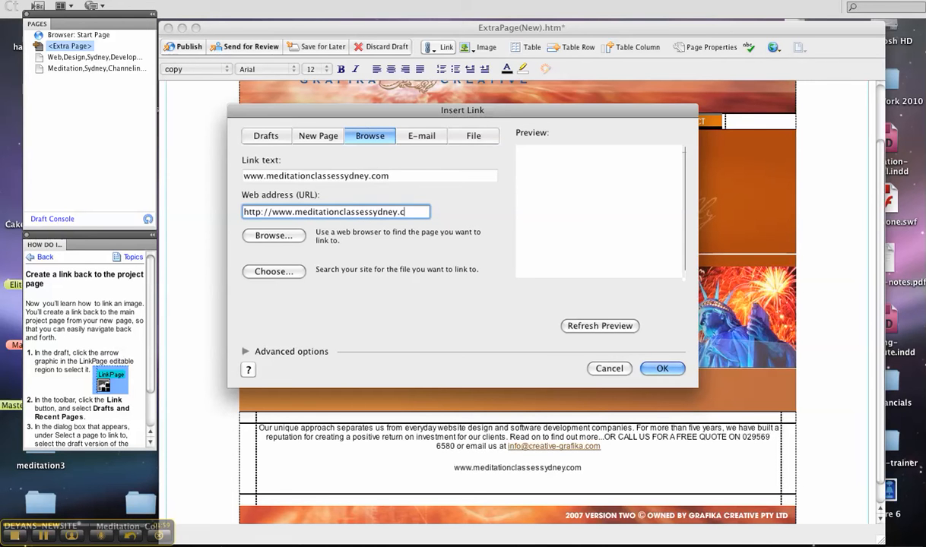
{"action": "type", "text": "om"}
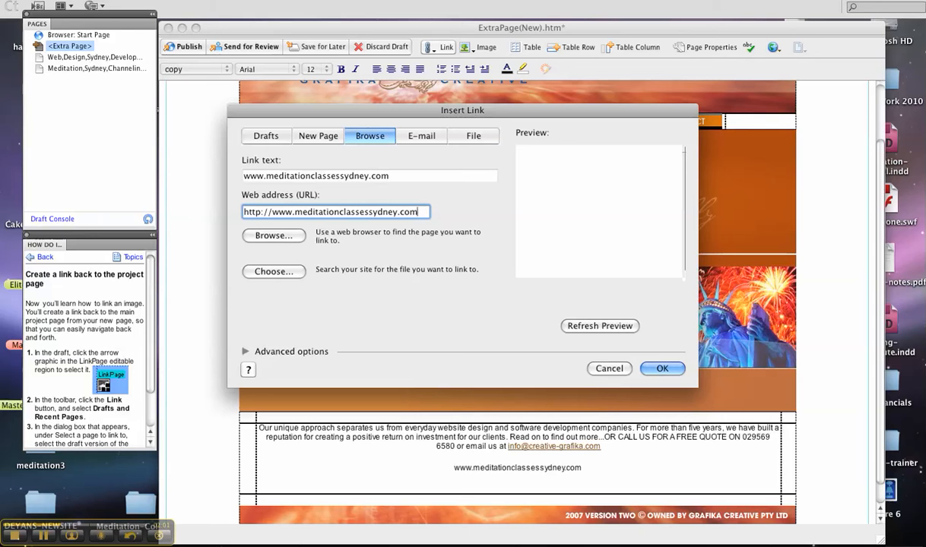
{"action": "mouse_move", "coordinate": [487, 305]}
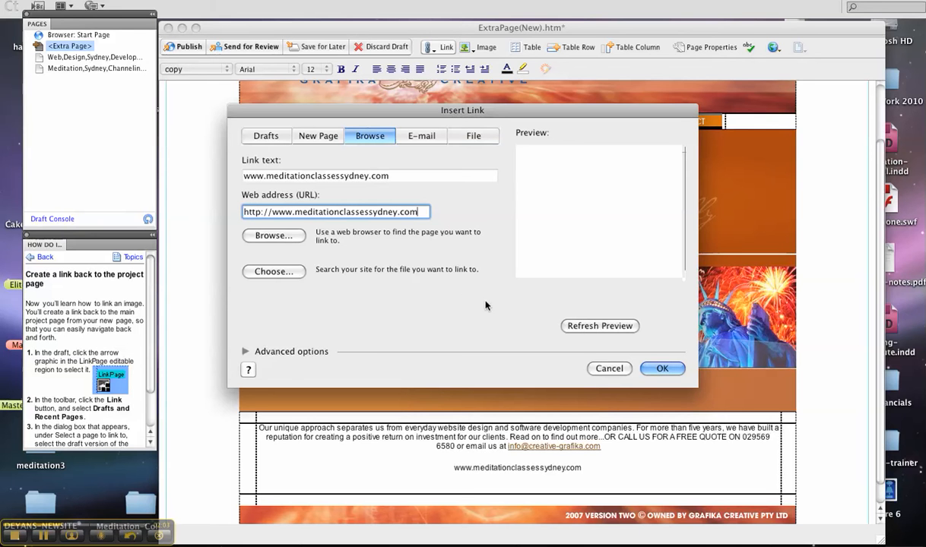
{"action": "mouse_move", "coordinate": [608, 338]}
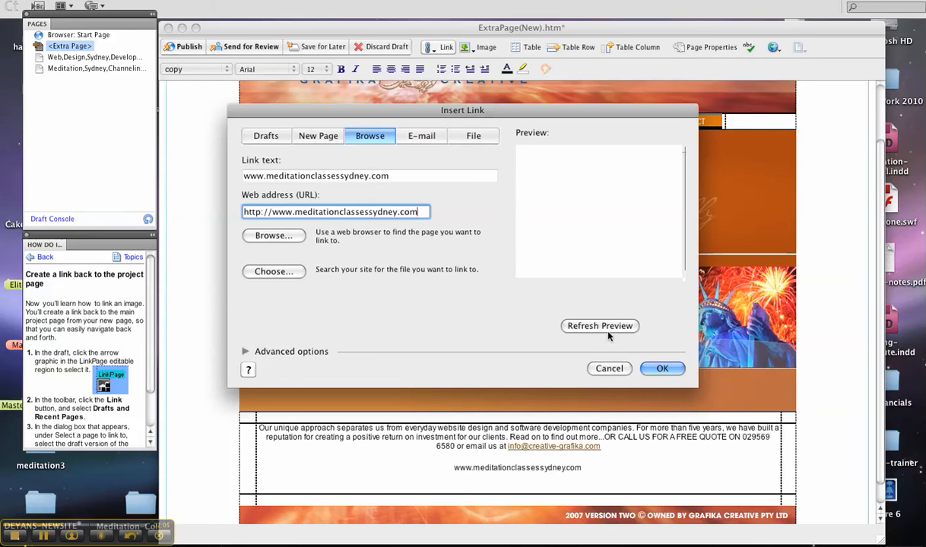
{"action": "left_click", "coordinate": [662, 368]}
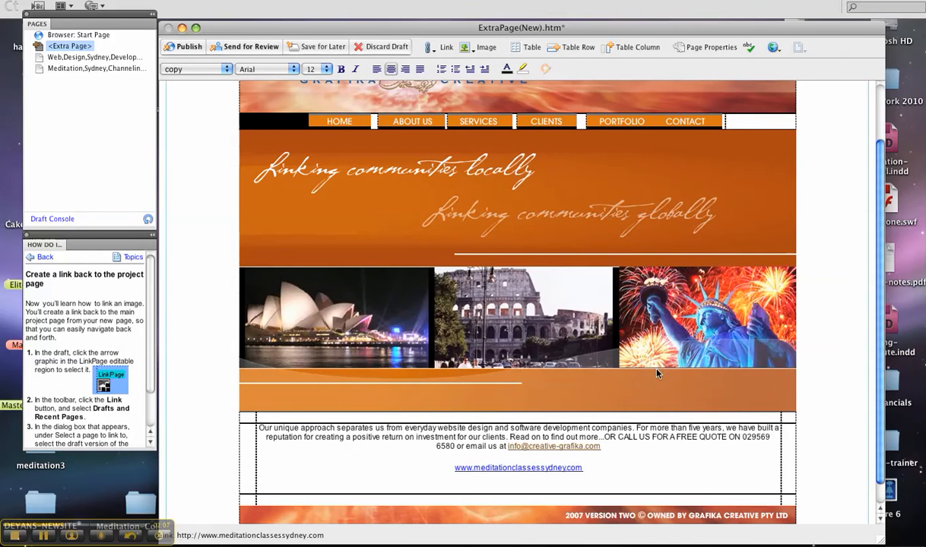
{"action": "mouse_move", "coordinate": [507, 474]}
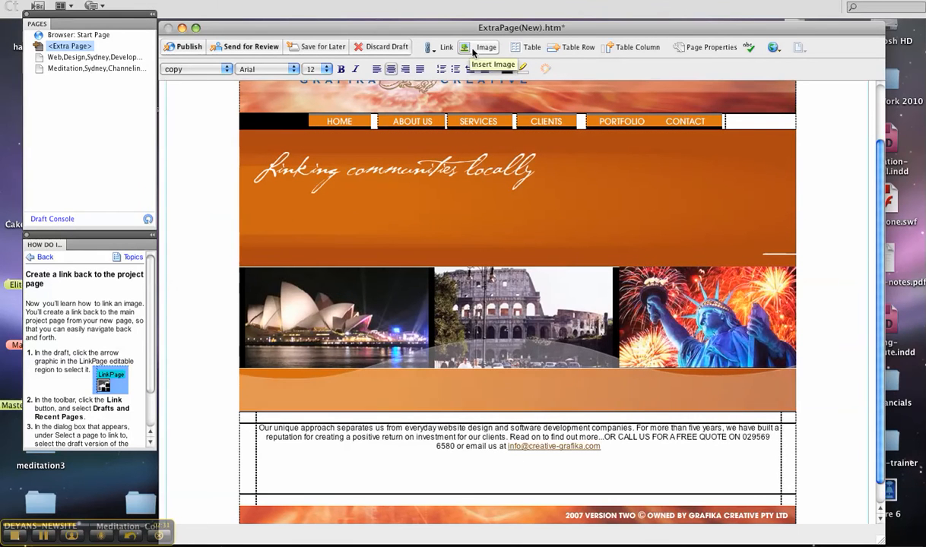
Step: Start inserting an image from the computer and browse the Desktop files
{"action": "left_click", "coordinate": [487, 47]}
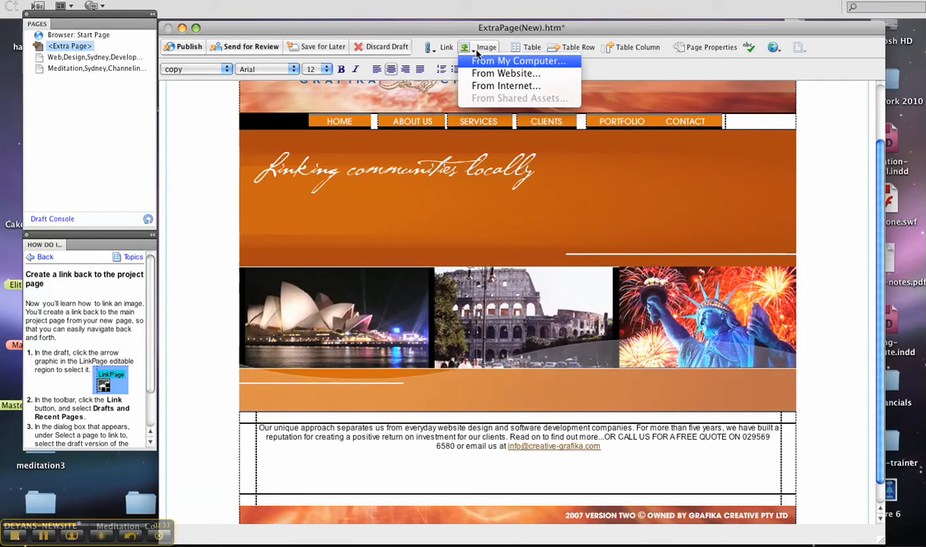
{"action": "left_click", "coordinate": [516, 61]}
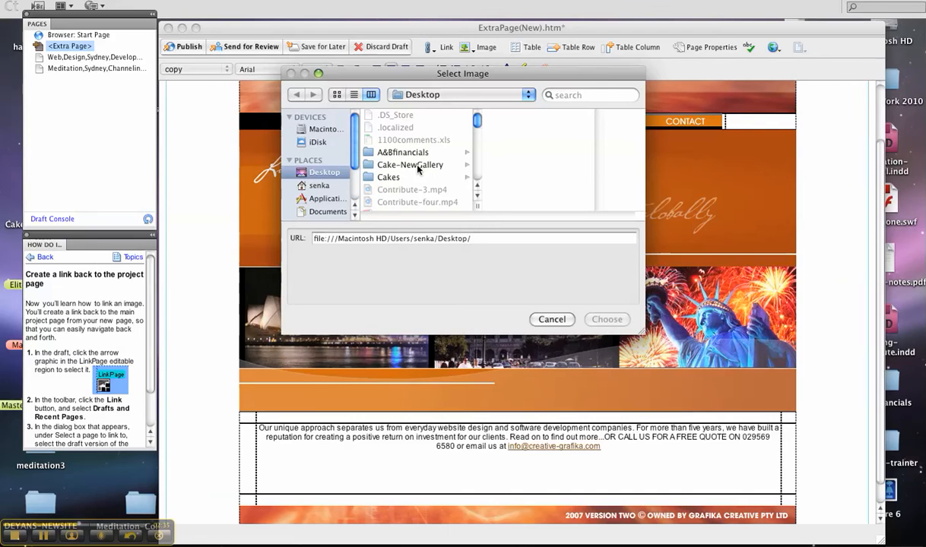
{"action": "left_click", "coordinate": [324, 172]}
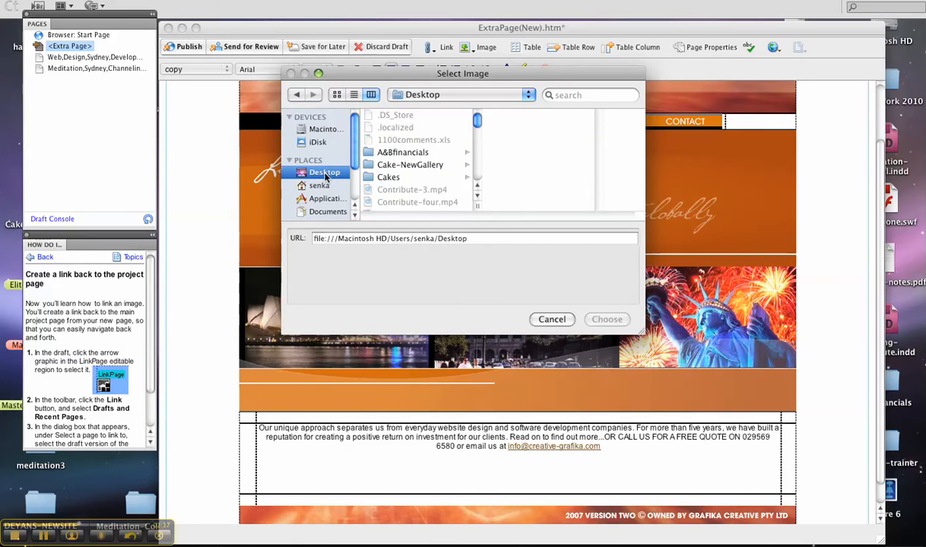
{"action": "scroll", "scroll_direction": "down", "scroll_amount": 3}
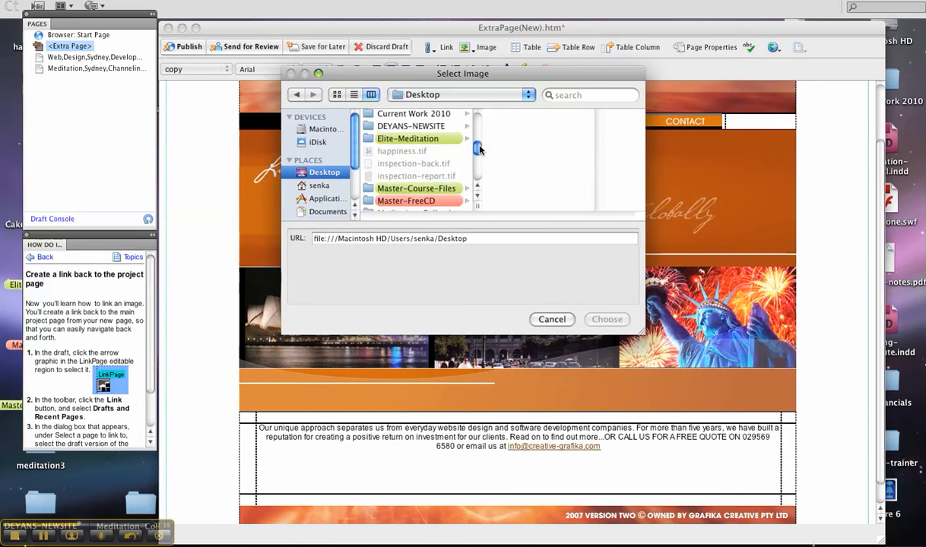
{"action": "scroll", "scroll_direction": "down", "scroll_amount": 3}
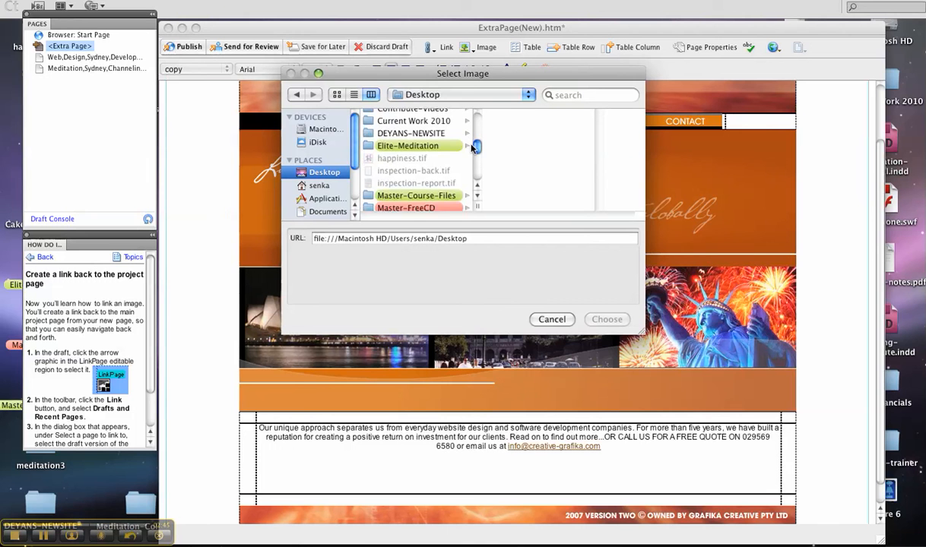
{"action": "scroll", "scroll_direction": "down", "scroll_amount": 3}
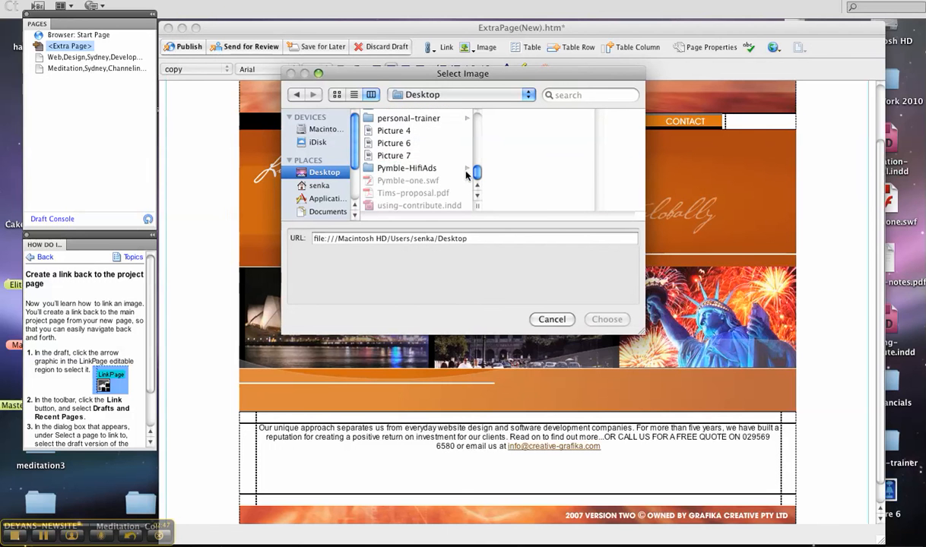
Step: Insert the Picture 4 possum photo below the company description in the content table
{"action": "left_click", "coordinate": [392, 143]}
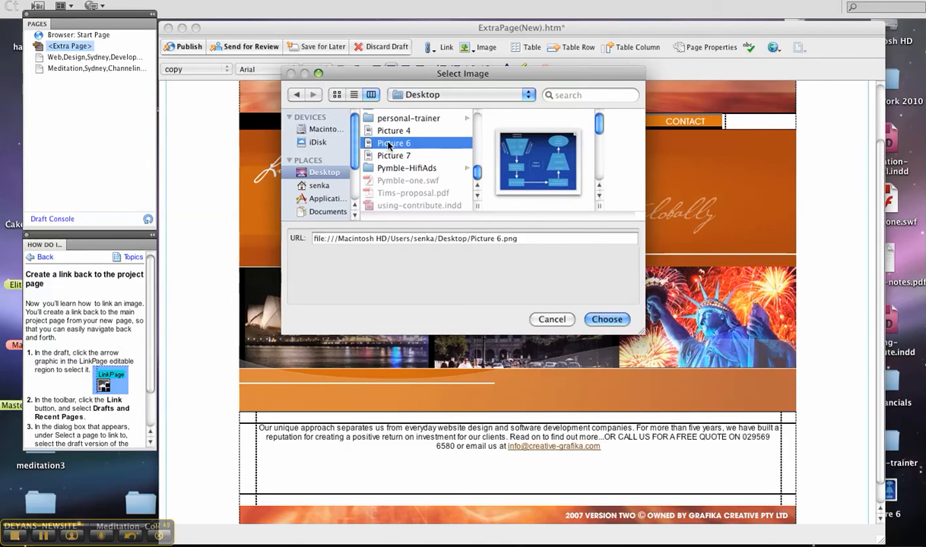
{"action": "left_click", "coordinate": [393, 131]}
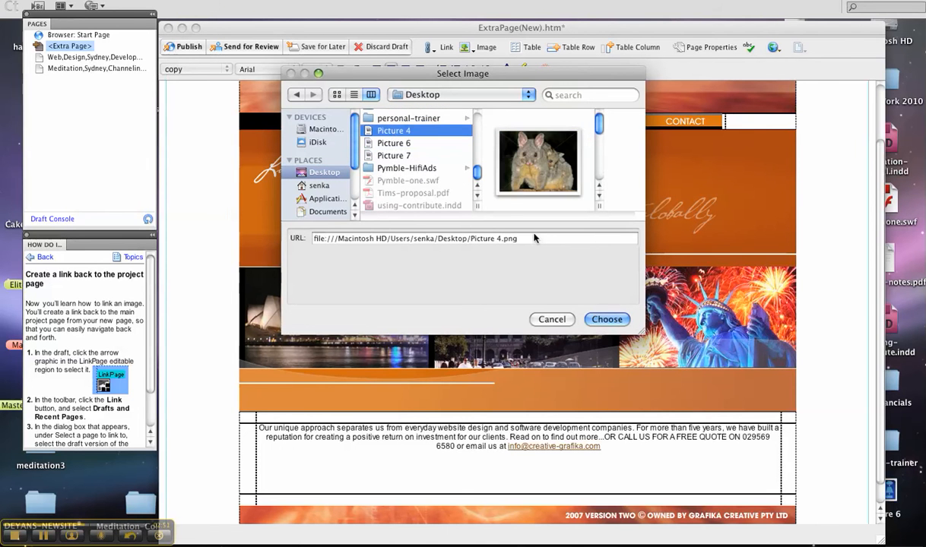
{"action": "left_click", "coordinate": [607, 319]}
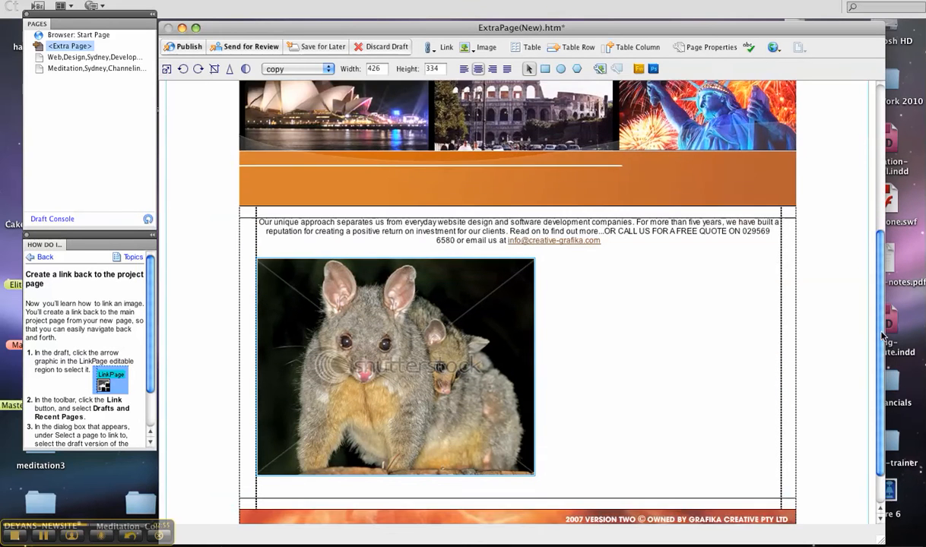
{"action": "scroll", "scroll_direction": "down", "scroll_amount": 3}
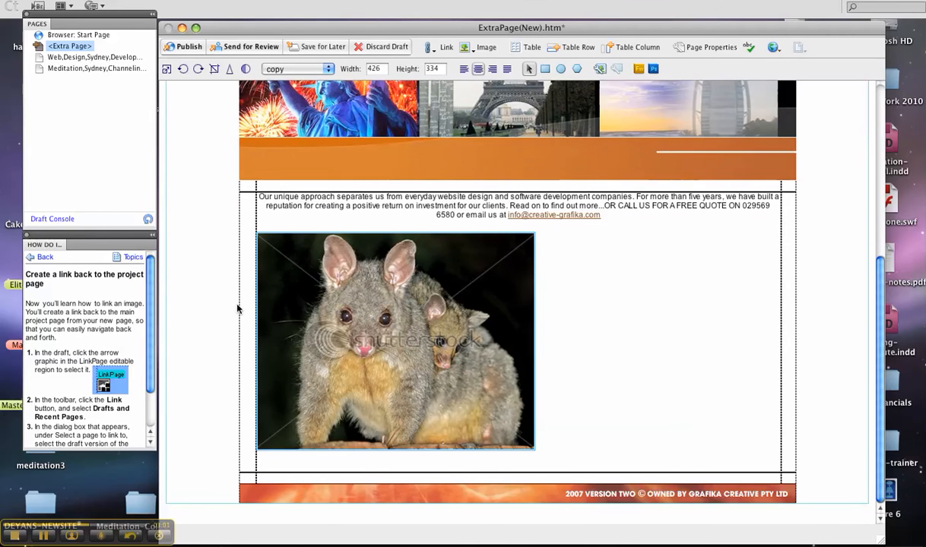
{"action": "left_click", "coordinate": [516, 205]}
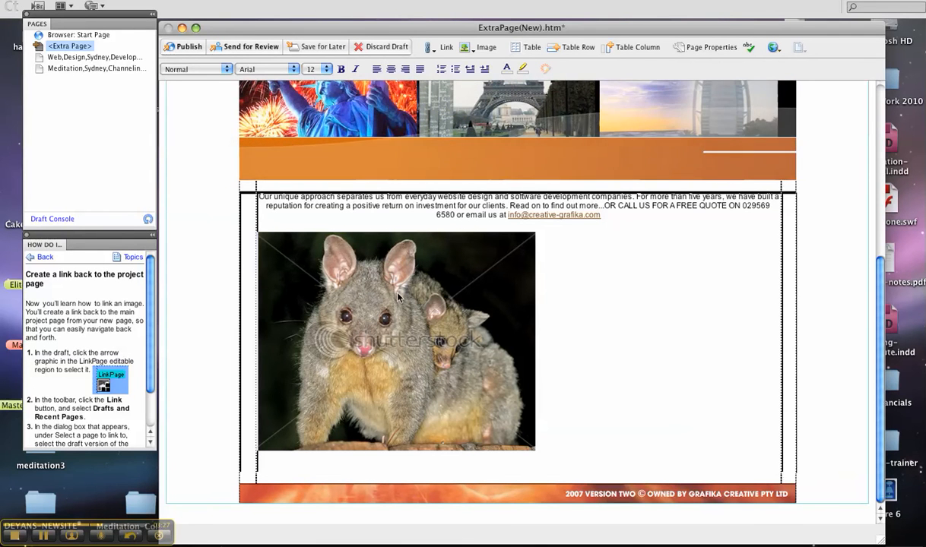
Step: Bring up the content table's properties at the Row settings
{"action": "left_click", "coordinate": [395, 342]}
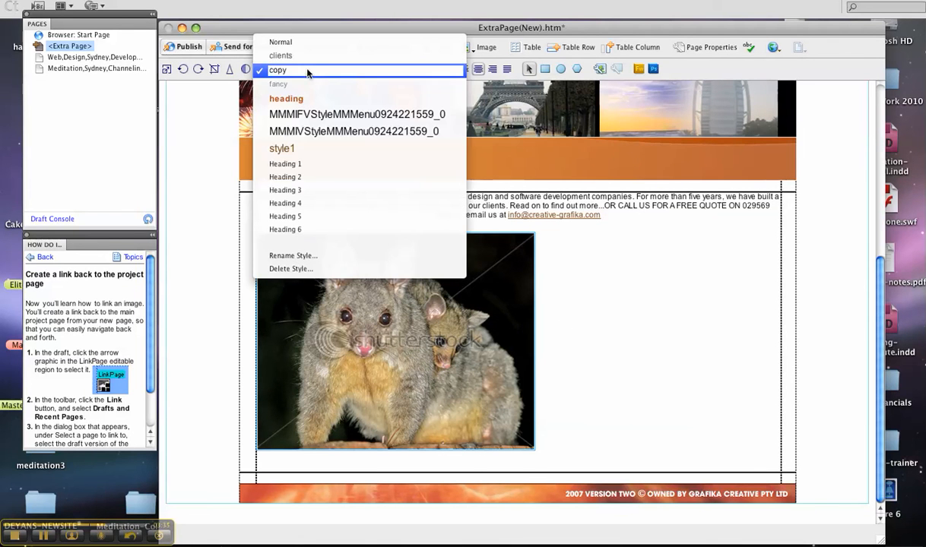
{"action": "left_click", "coordinate": [277, 70]}
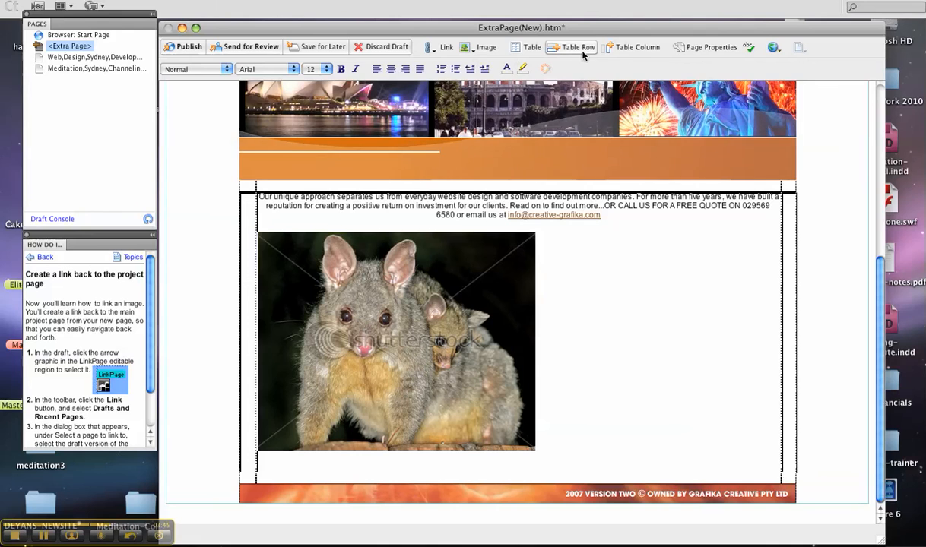
{"action": "mouse_move", "coordinate": [529, 47]}
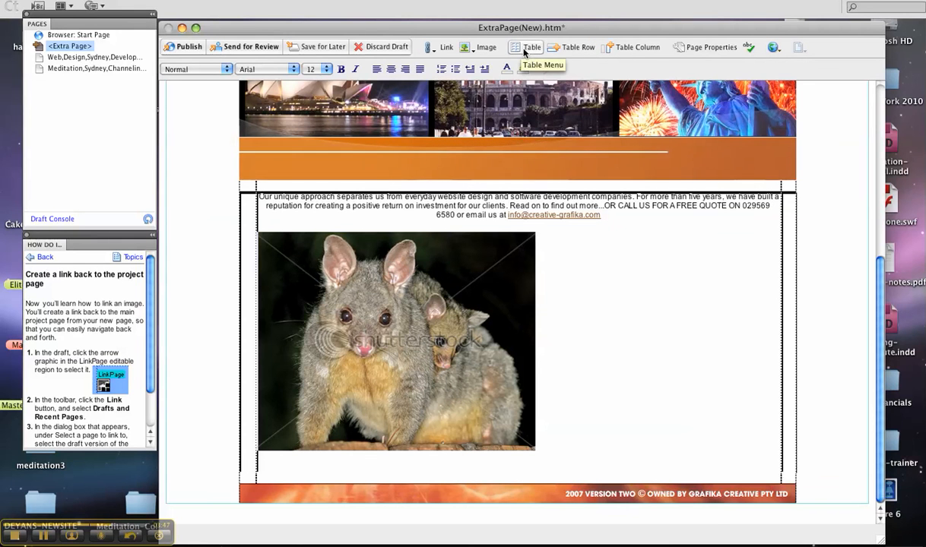
{"action": "mouse_move", "coordinate": [487, 47]}
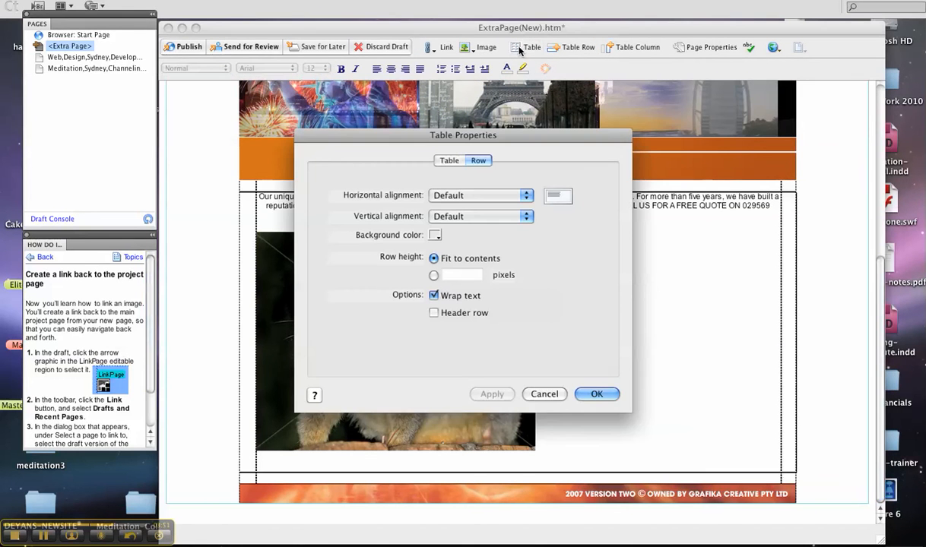
Step: Set the row's horizontal alignment to Center and vertical alignment to Top and apply it
{"action": "left_click", "coordinate": [481, 194]}
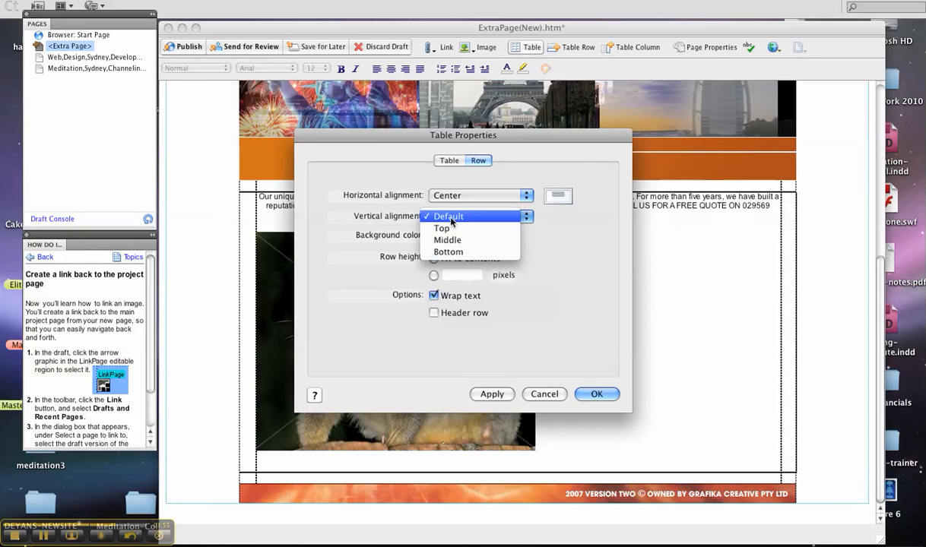
{"action": "left_click", "coordinate": [441, 228]}
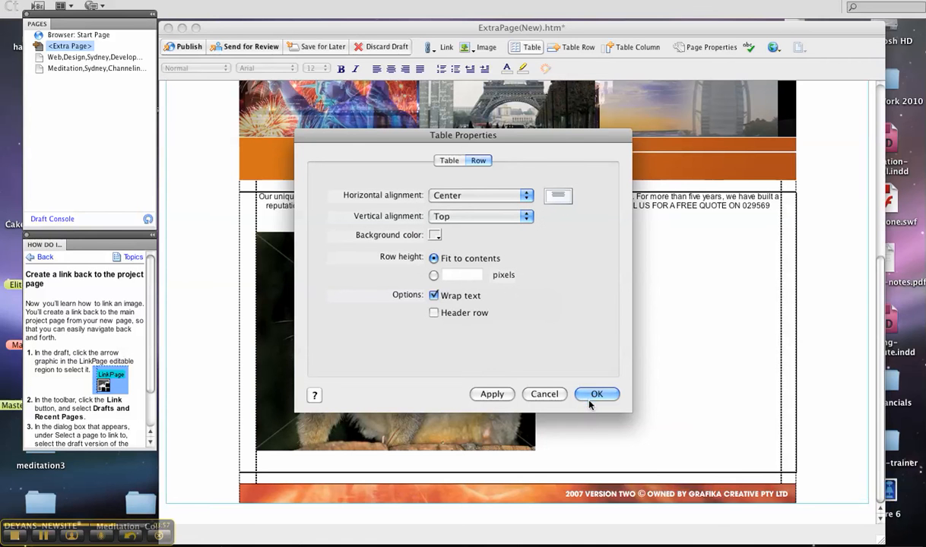
{"action": "left_click", "coordinate": [596, 394]}
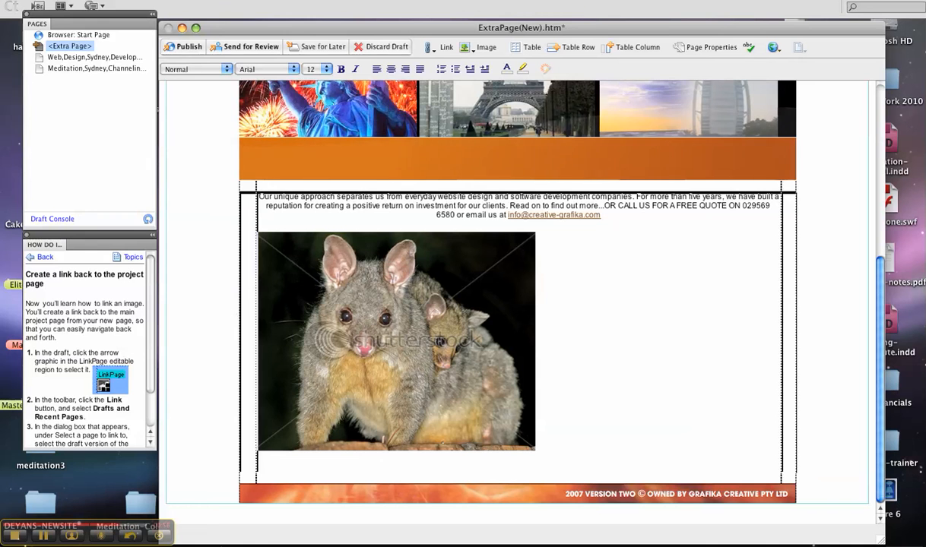
Step: Insert a new empty column to the right of the possum photo and text
{"action": "left_click", "coordinate": [395, 342]}
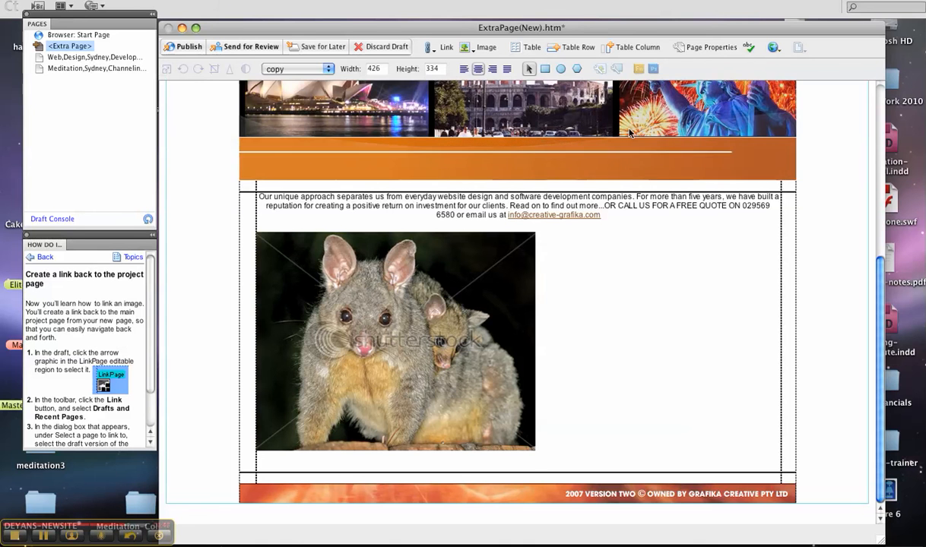
{"action": "left_click", "coordinate": [636, 47]}
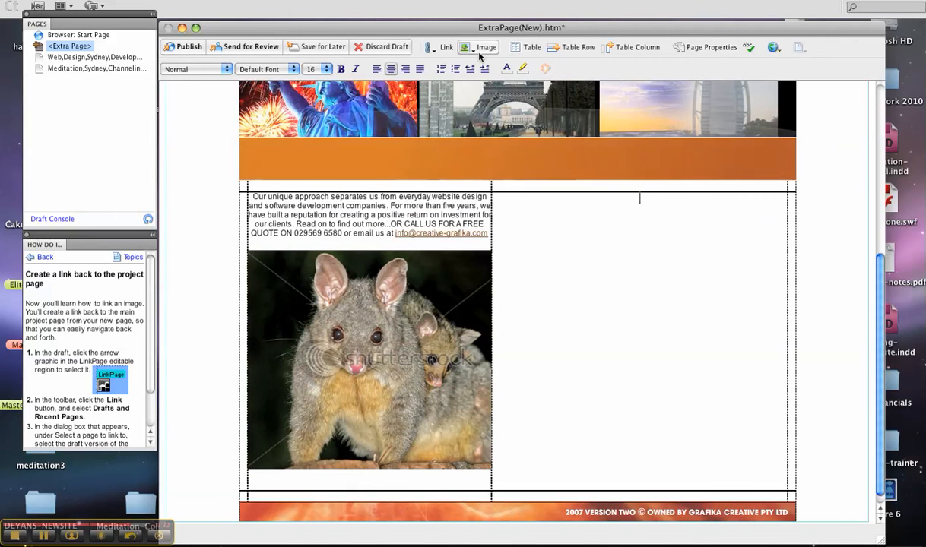
{"action": "left_click", "coordinate": [486, 47]}
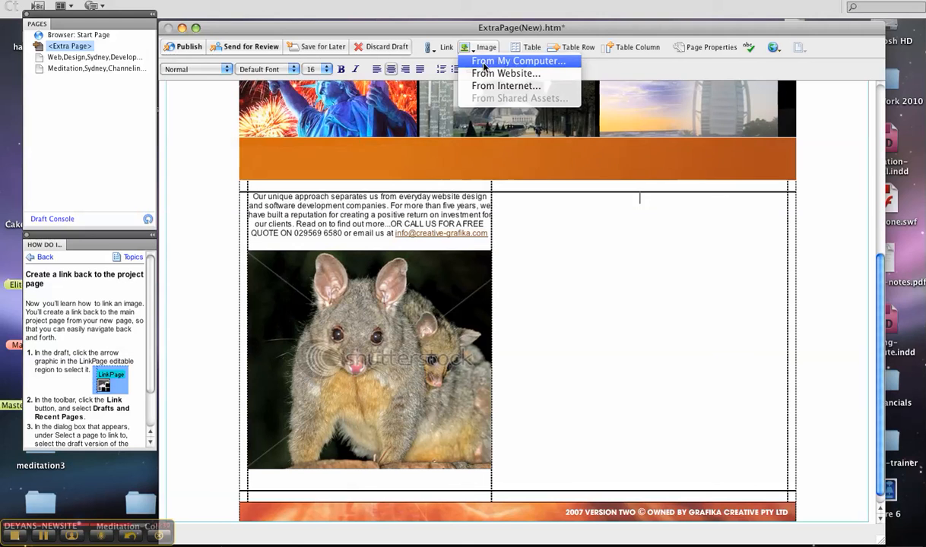
{"action": "left_click", "coordinate": [517, 61]}
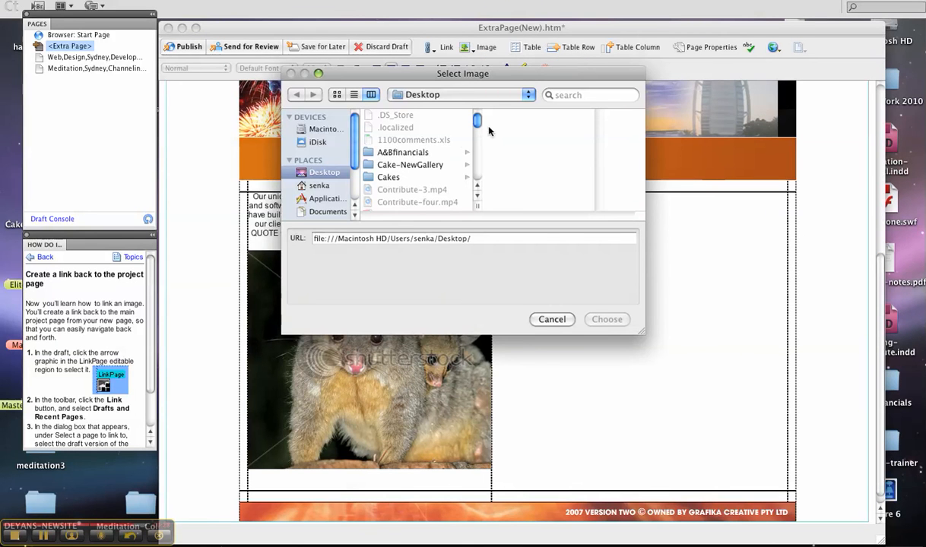
{"action": "scroll", "scroll_direction": "down", "scroll_amount": 3}
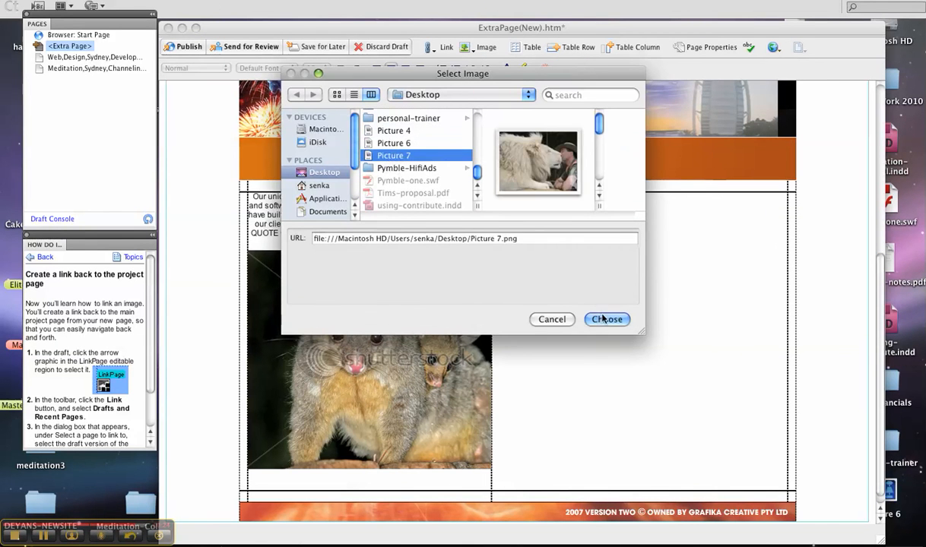
{"action": "left_click", "coordinate": [605, 319]}
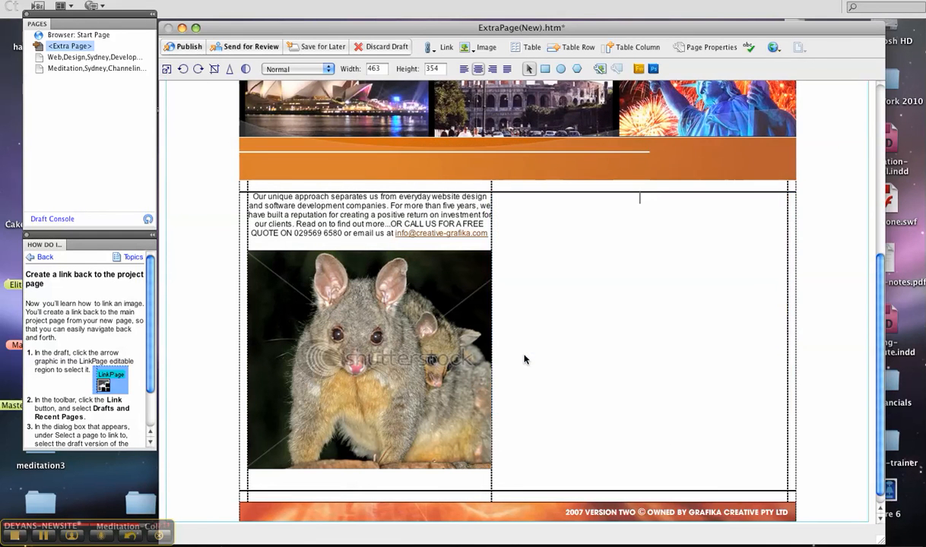
{"action": "left_click", "coordinate": [368, 361]}
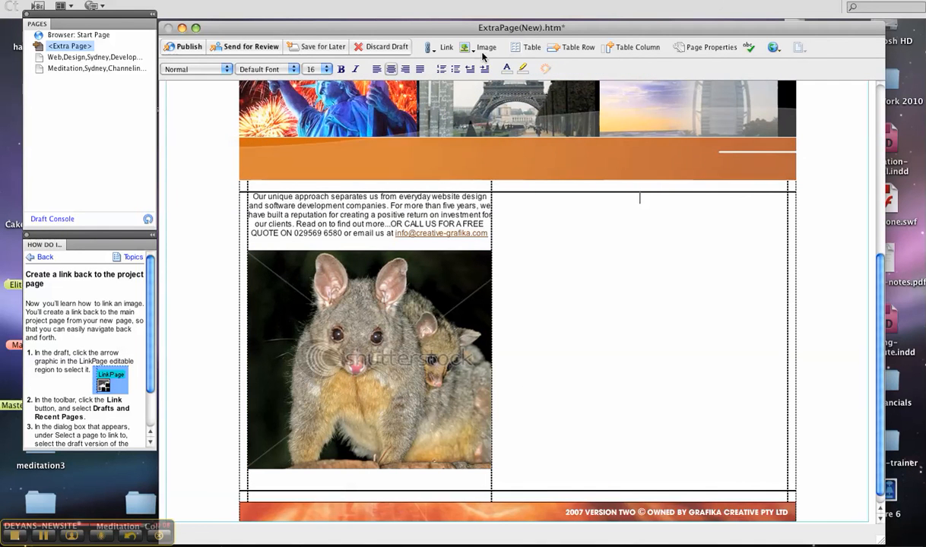
Step: Begin inserting a 3-row, 3-column nested table in the new column
{"action": "left_click", "coordinate": [532, 46]}
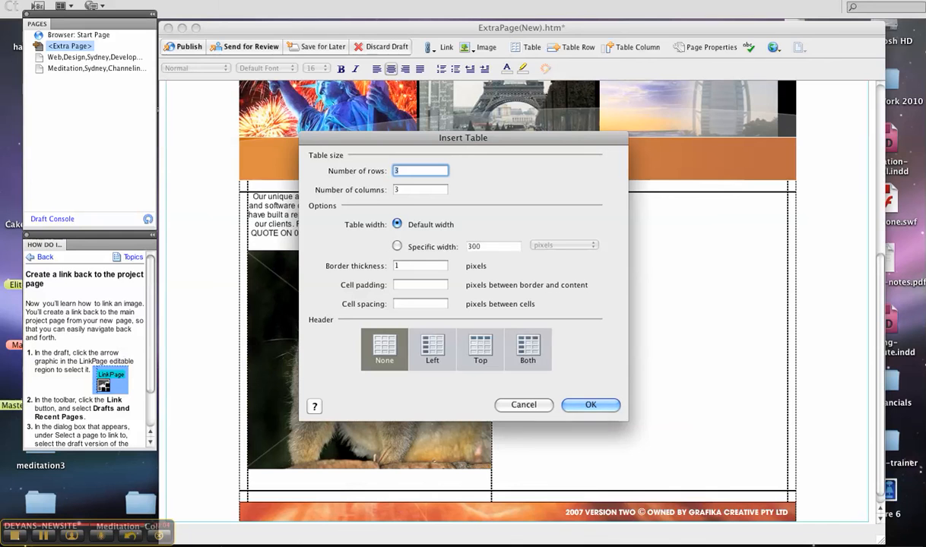
{"action": "mouse_move", "coordinate": [591, 404]}
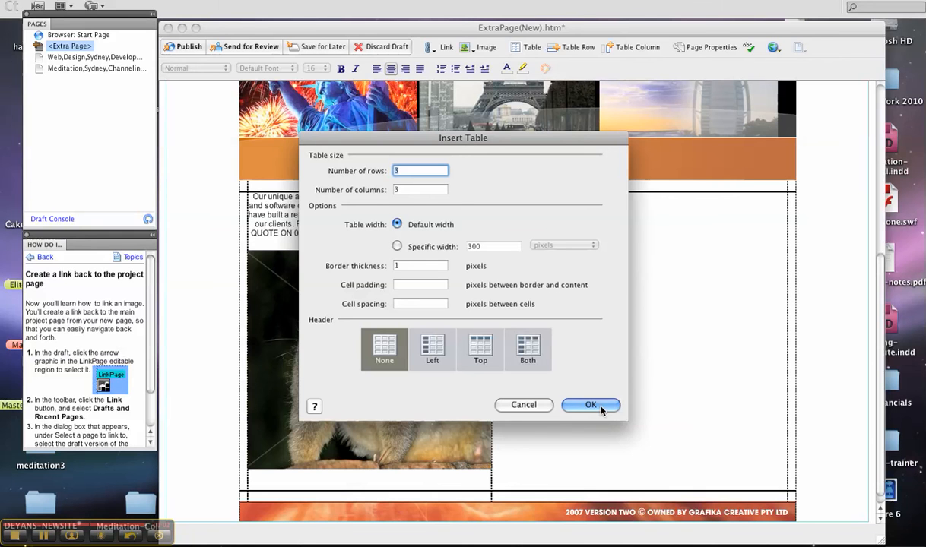